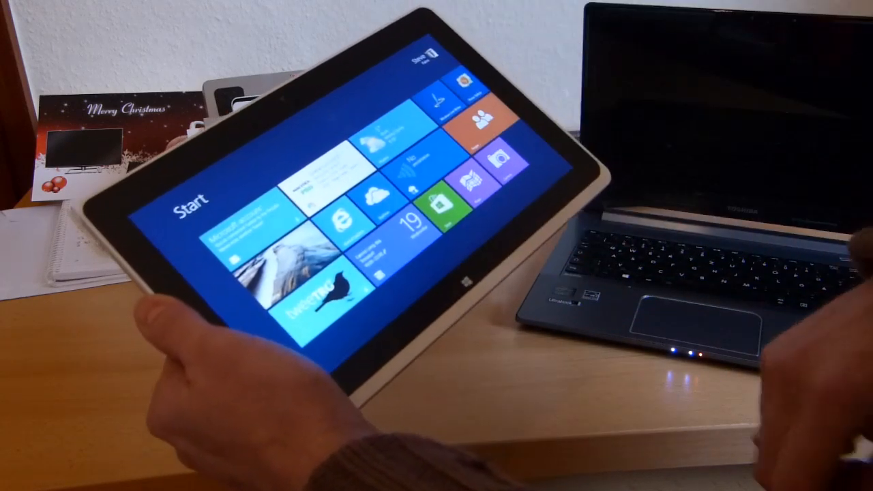
Launch the Camera app from its Start screen tile to begin filming
click(496, 161)
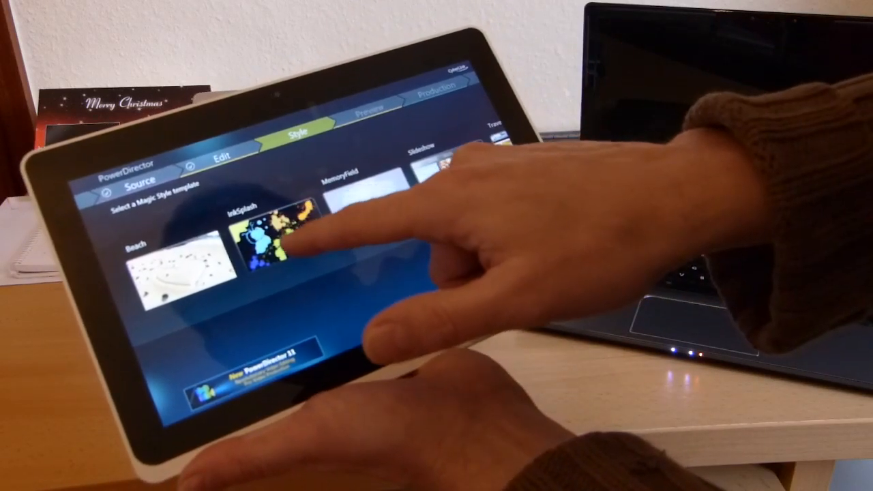
Choose the InkSplash Magic Style template and proceed to the Produce your movie options
click(273, 232)
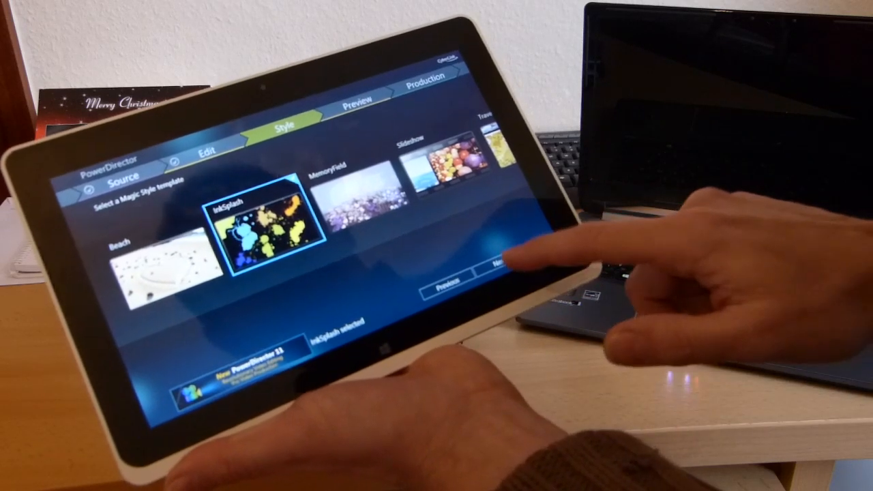
click(504, 270)
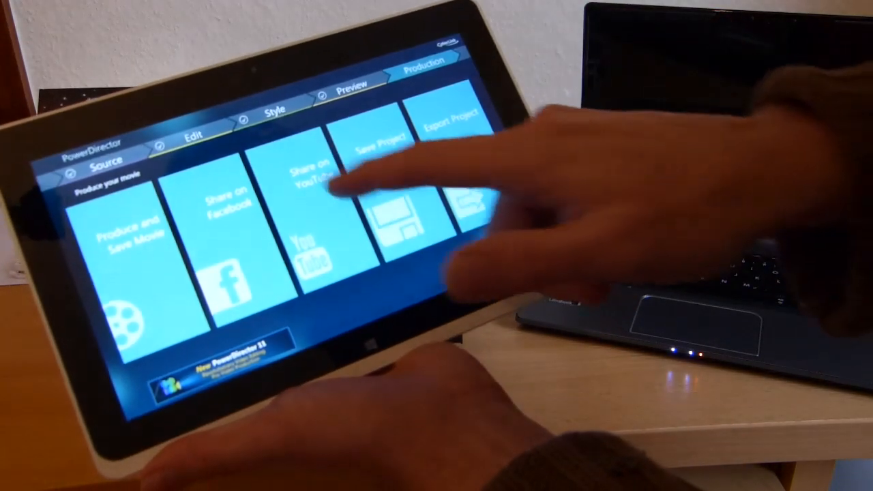
Select Share on YouTube from the production options
click(314, 198)
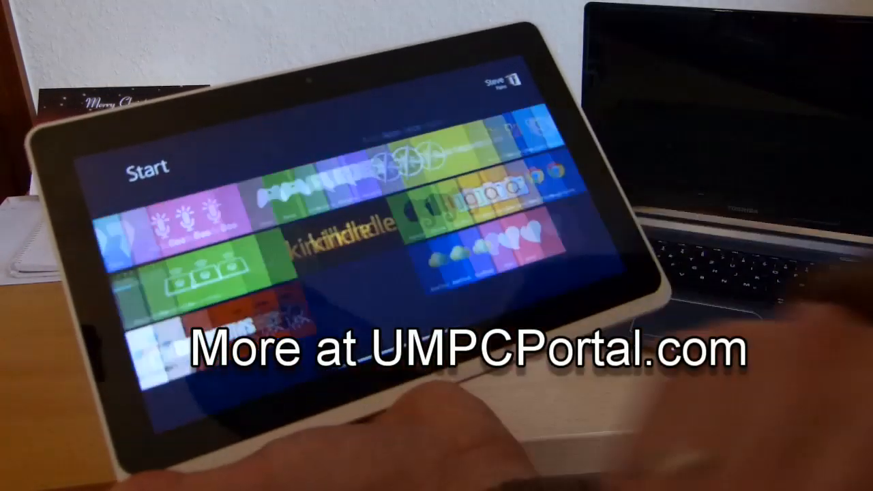
Scroll the Start screen tiles back to the Cooking, StumbleUpon and PowerDirector group
scroll(right, 3)
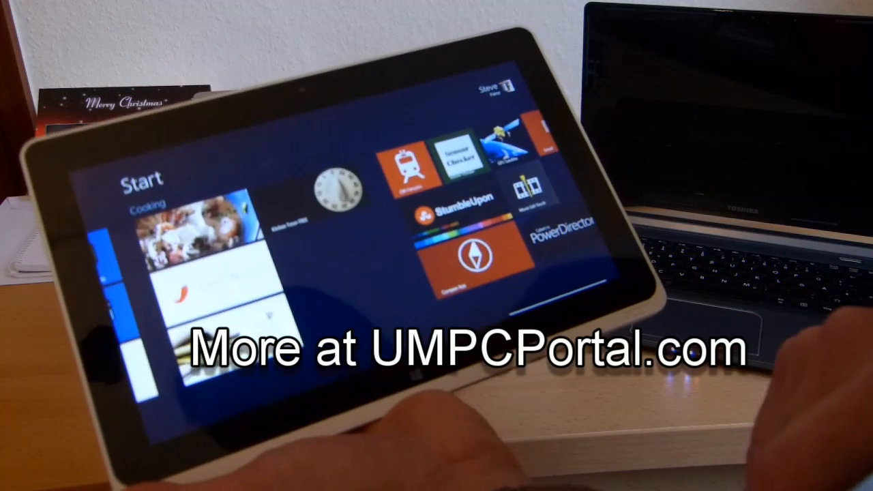